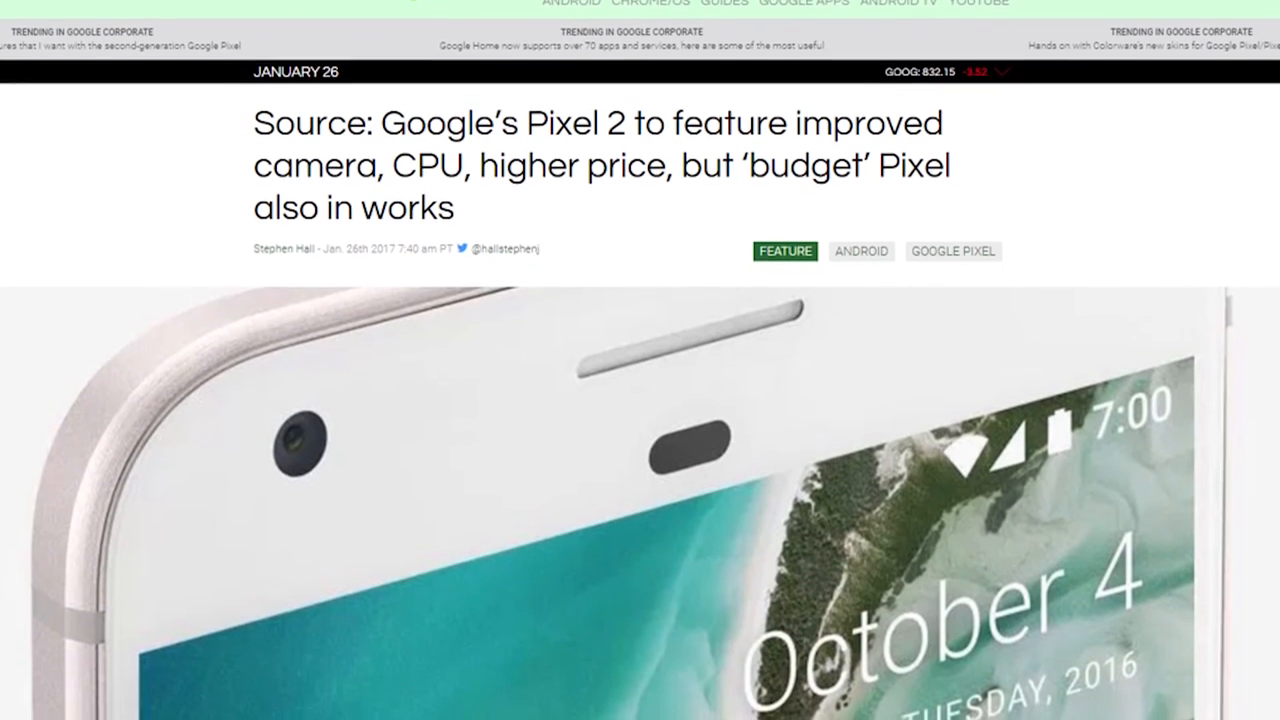
Step: Tick 'Send me all notifications for this channel' in the channel notification prompt
{"action": "scroll", "scroll_direction": "down", "scroll_amount": 3}
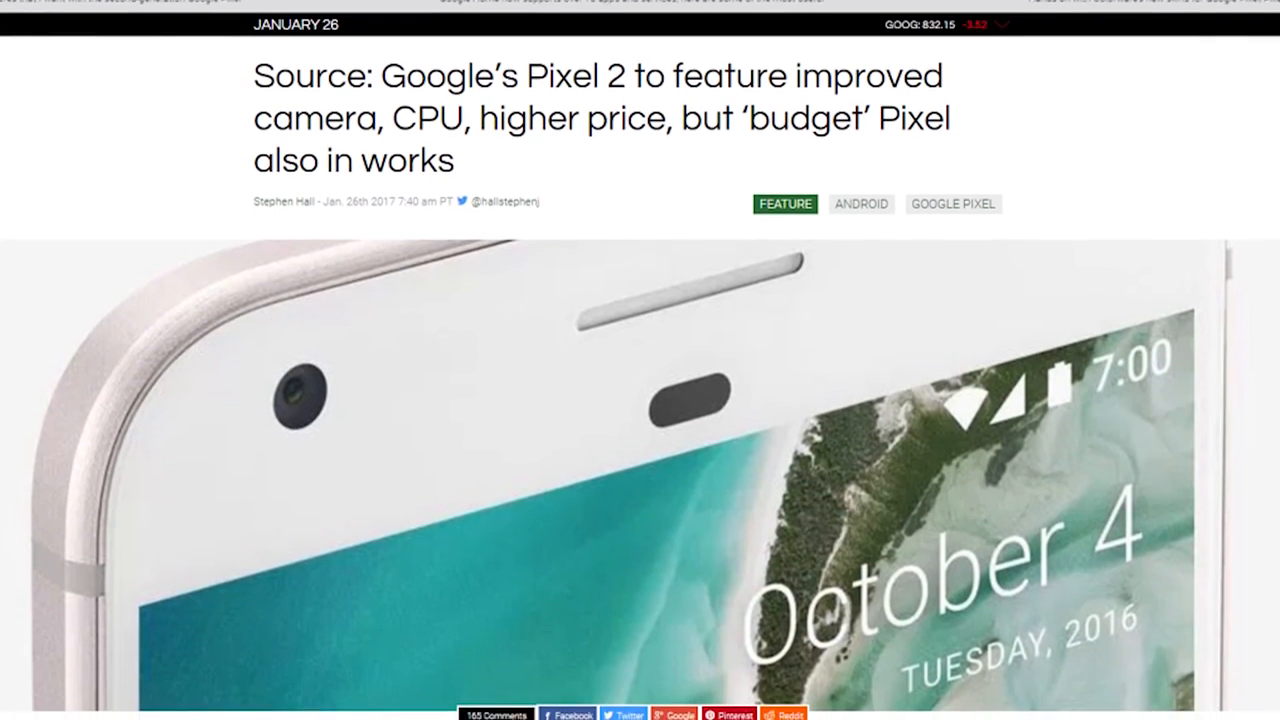
{"action": "scroll", "scroll_direction": "down", "scroll_amount": 3}
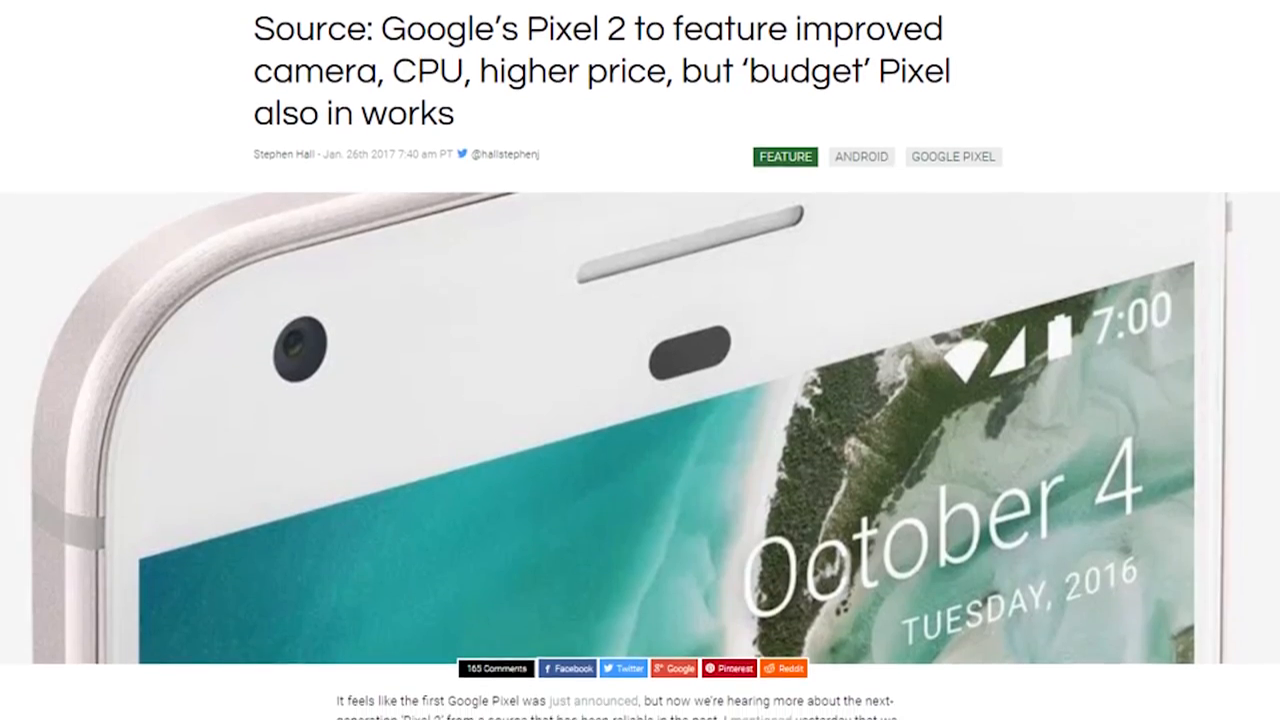
{"action": "scroll", "scroll_direction": "down", "scroll_amount": 3}
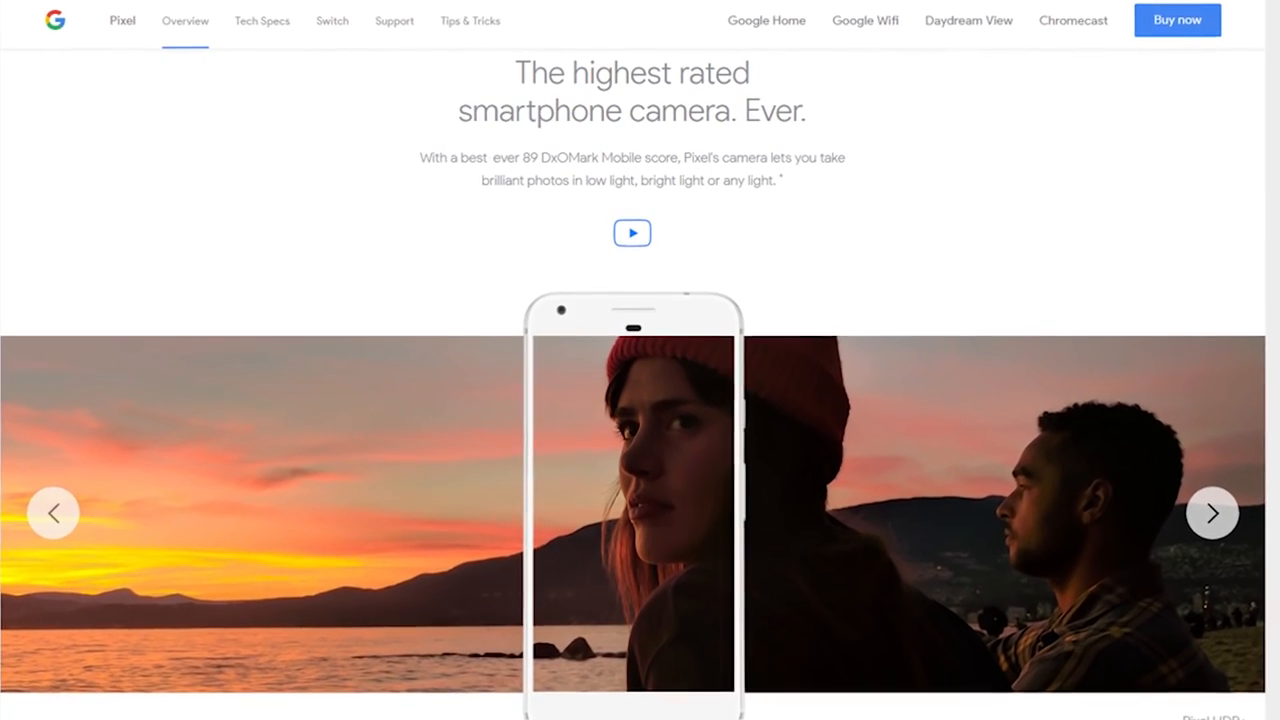
{"action": "left_click", "coordinate": [632, 233]}
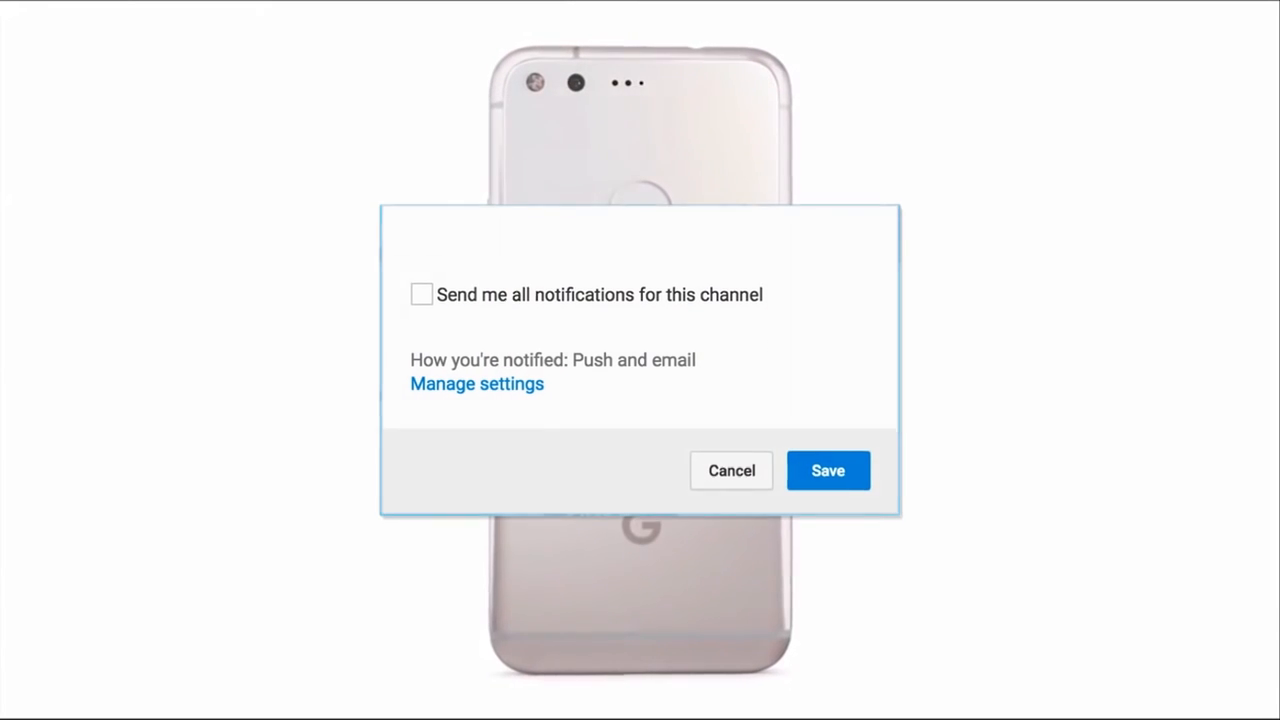
{"action": "left_click", "coordinate": [421, 294]}
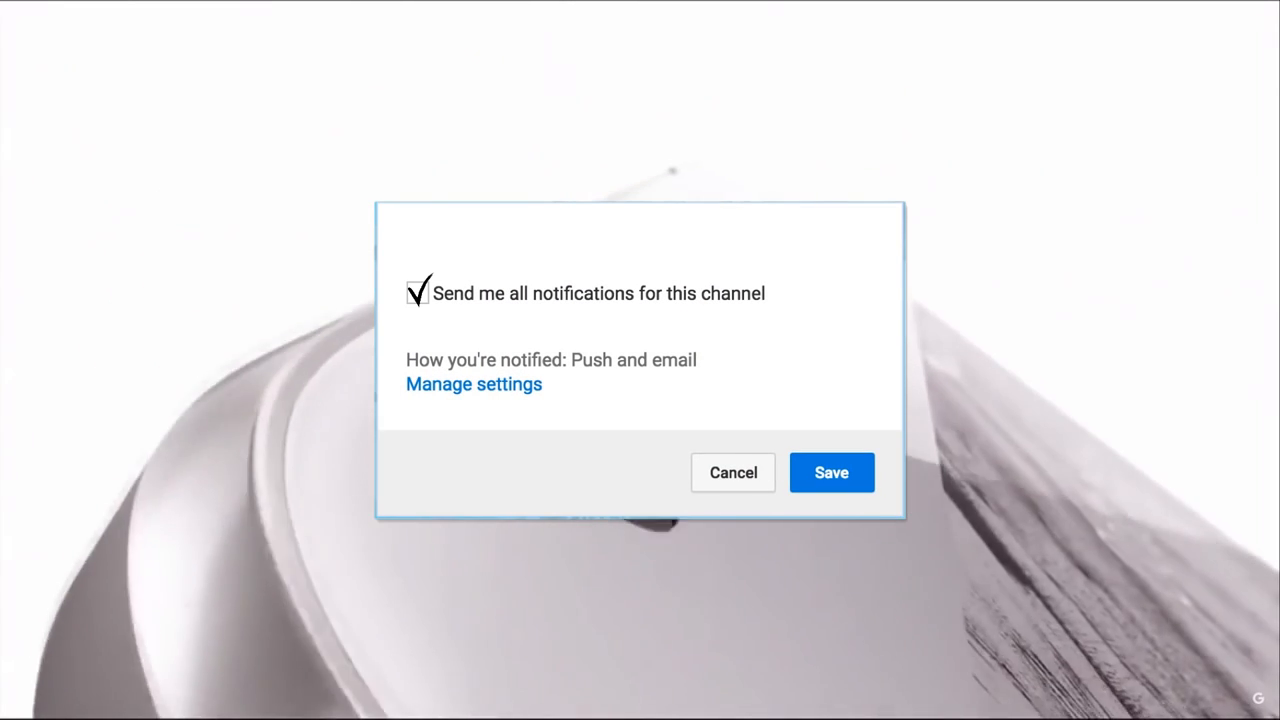